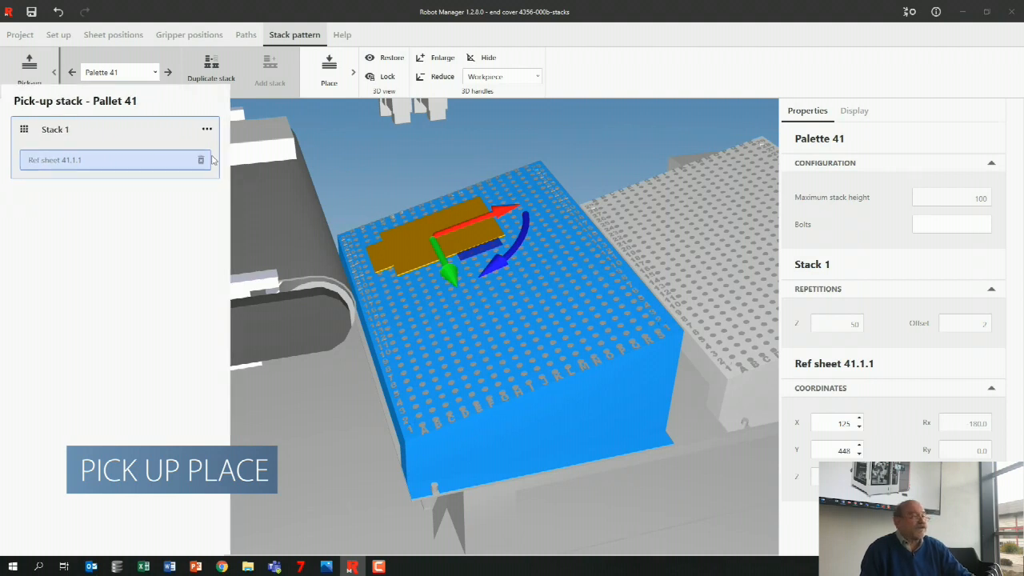
Duplicate Stack 1 of pallet 41 along Y to create stacks 41.2.1 and 41.3.1.
{"action": "left_click", "coordinate": [207, 128]}
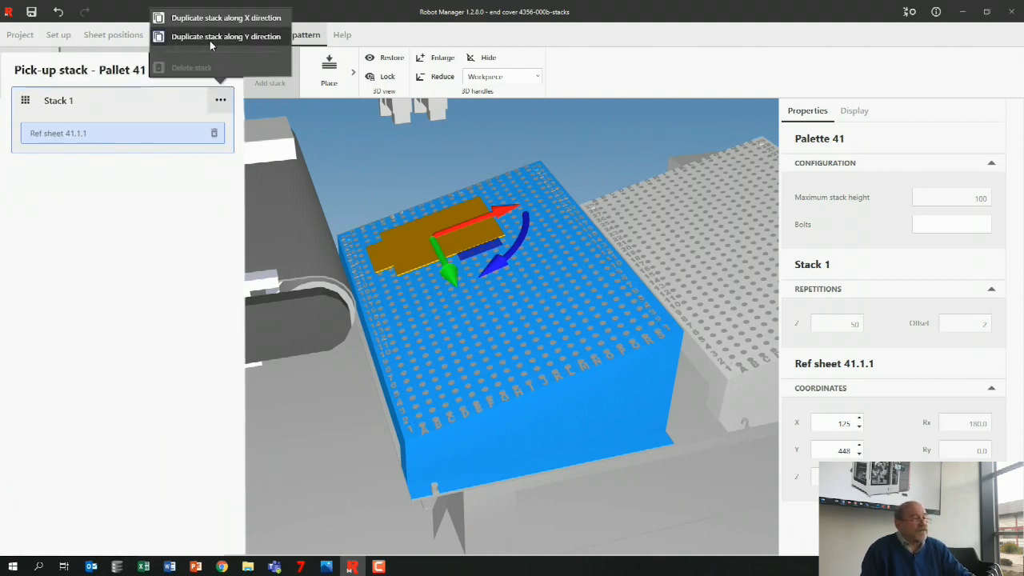
{"action": "left_click", "coordinate": [227, 36]}
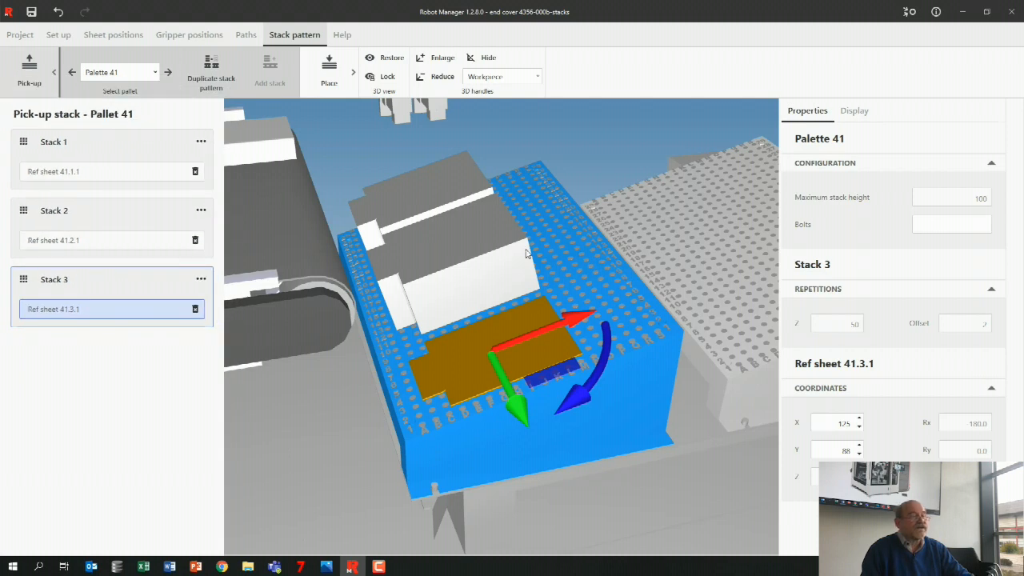
{"action": "mouse_move", "coordinate": [438, 266]}
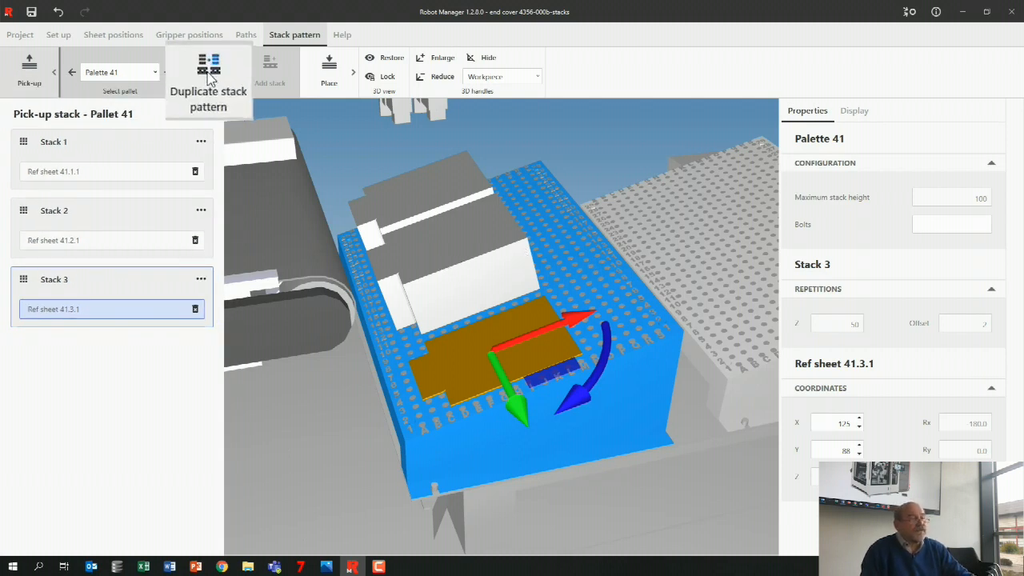
Copy pallet 41's stack pattern onto pallet 42, then delete both of 42's stacks.
{"action": "left_click", "coordinate": [208, 71]}
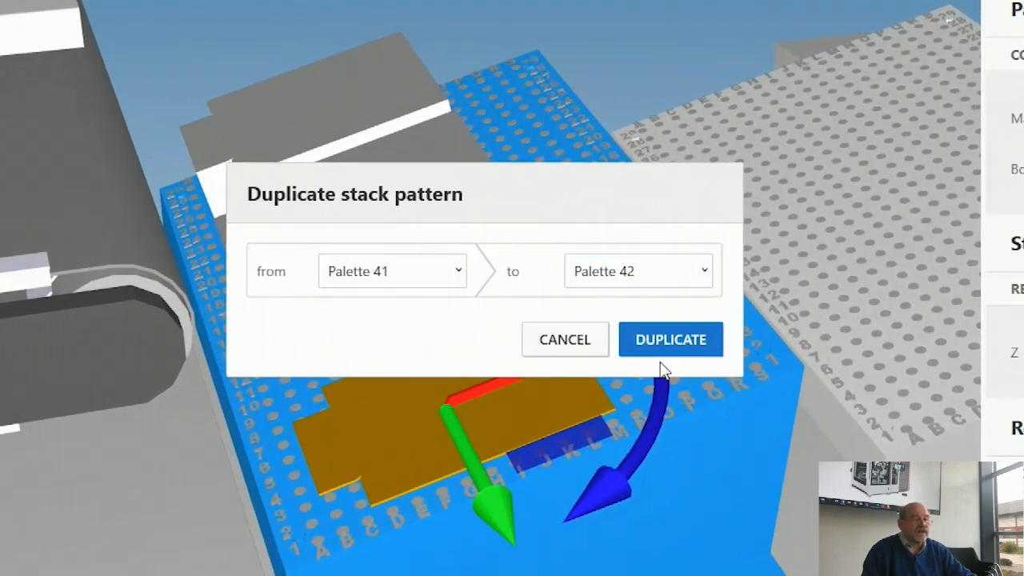
{"action": "left_click", "coordinate": [670, 339]}
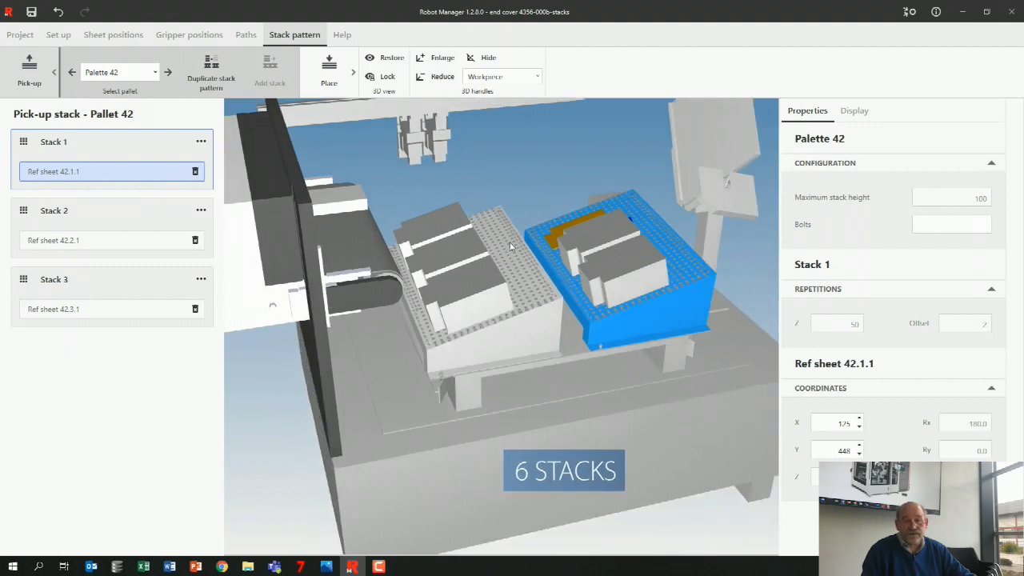
{"action": "mouse_move", "coordinate": [388, 281]}
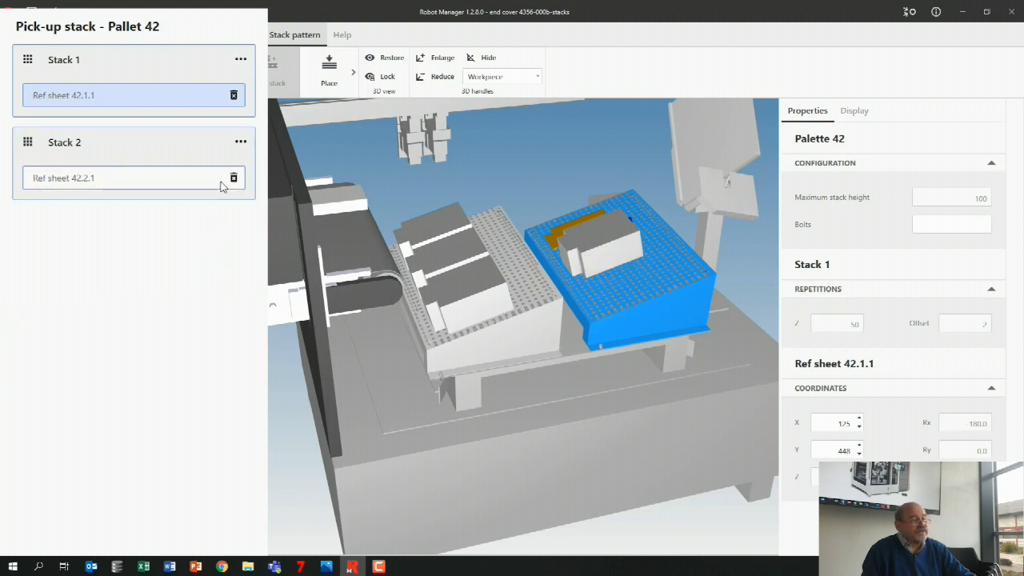
{"action": "left_click", "coordinate": [233, 178]}
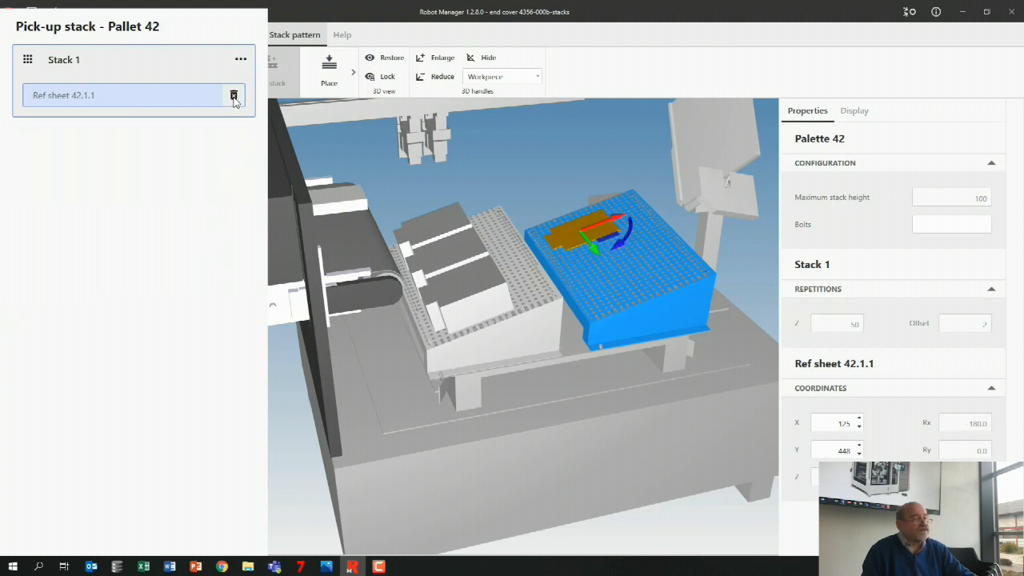
{"action": "left_click", "coordinate": [234, 96]}
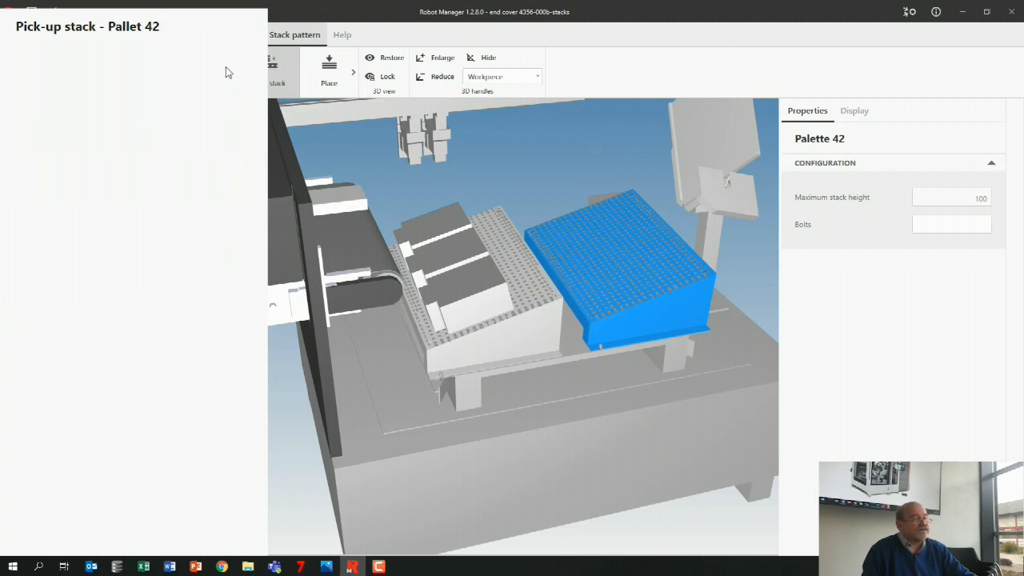
Return to pallet 41 and delete its third stack, leaving two.
{"action": "left_click", "coordinate": [163, 89]}
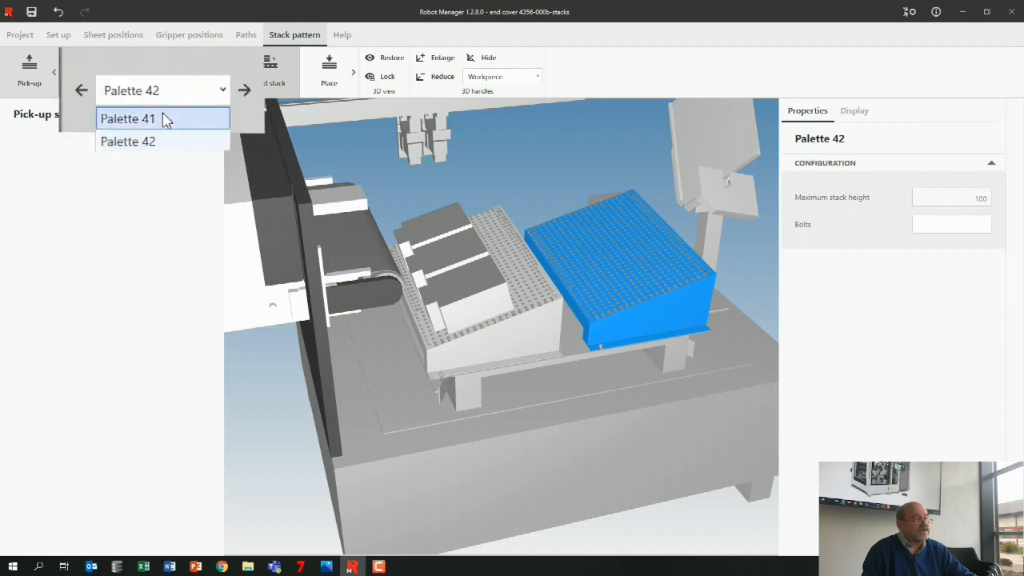
{"action": "left_click", "coordinate": [128, 118]}
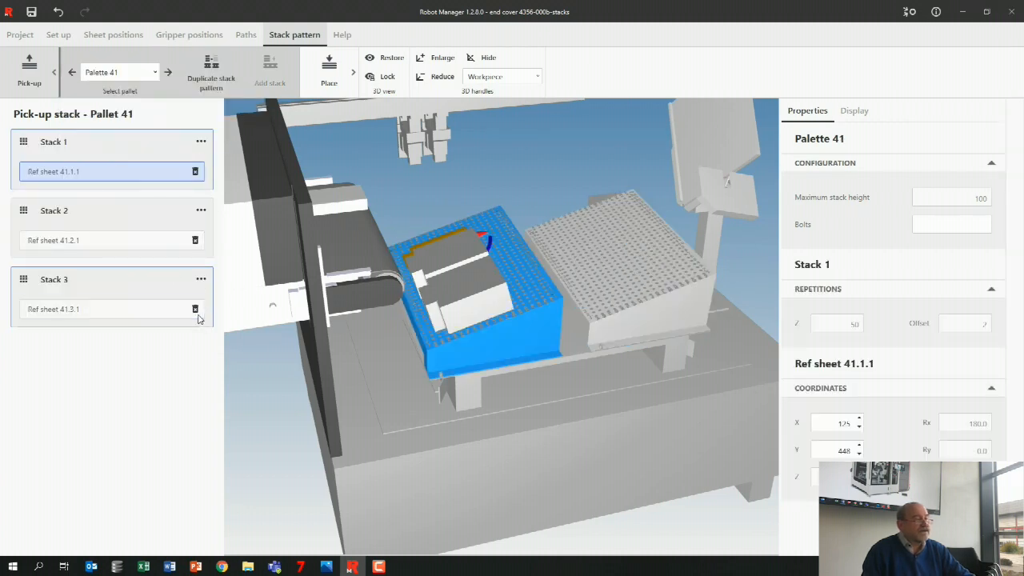
{"action": "left_click", "coordinate": [195, 309]}
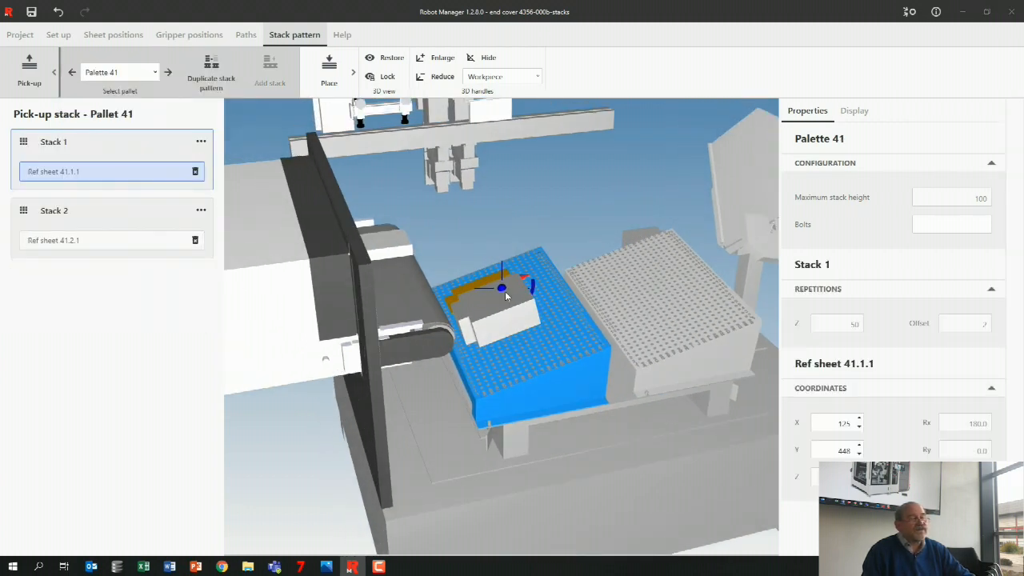
Enter pin positions C21, C27, C12 and C18 in pallet 41's Bolts field.
{"action": "left_click_drag", "start_coordinate": [504, 296], "coordinate": [448, 424]}
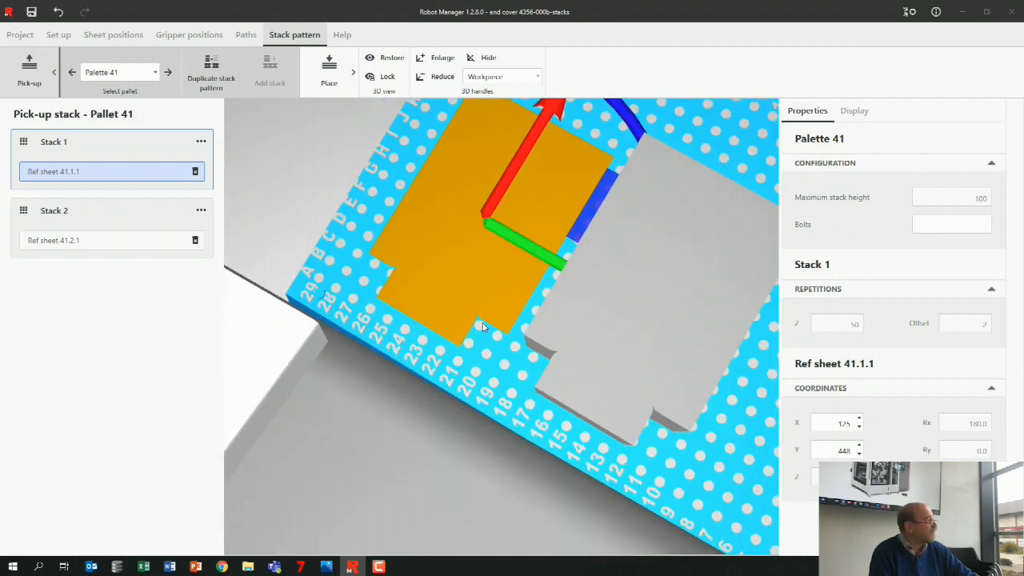
{"action": "type", "text": "C21;C27;C12"}
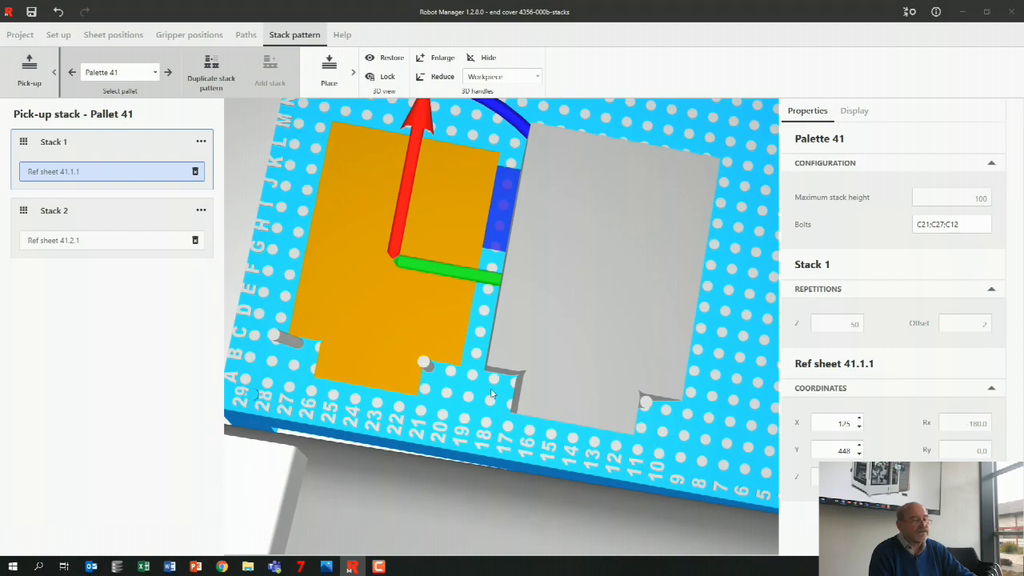
{"action": "left_click", "coordinate": [496, 383]}
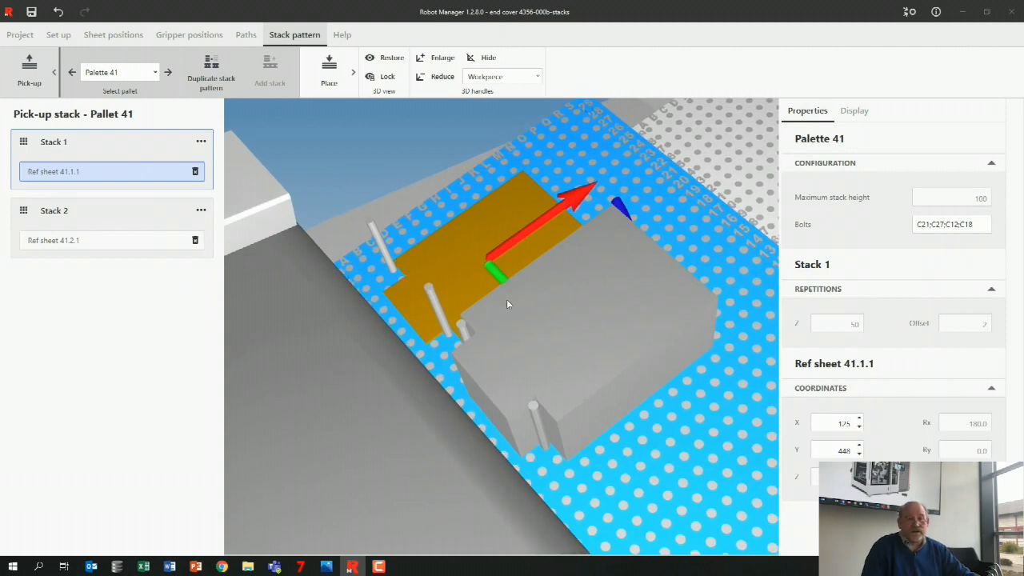
{"action": "mouse_move", "coordinate": [650, 334]}
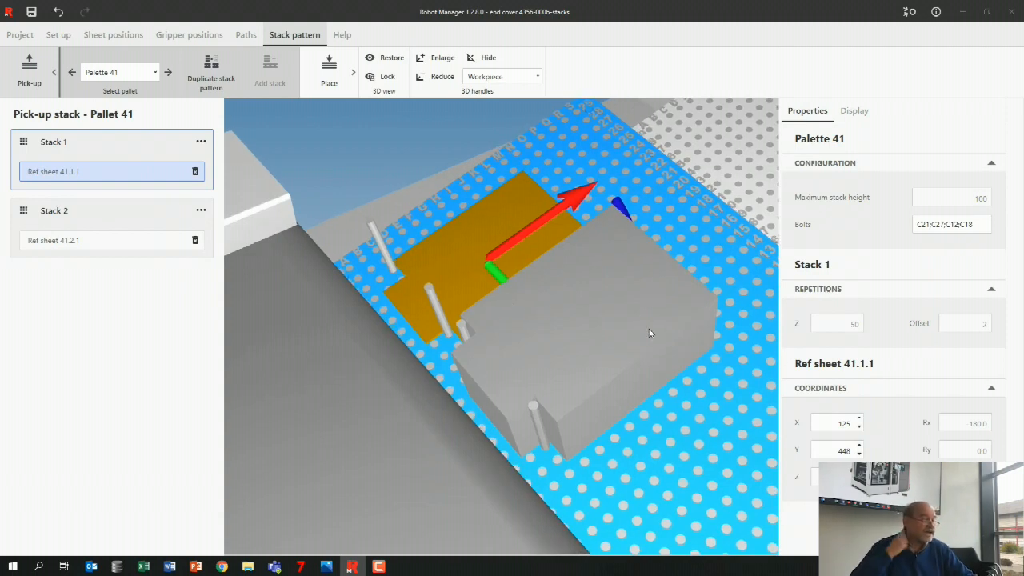
{"action": "mouse_move", "coordinate": [372, 269]}
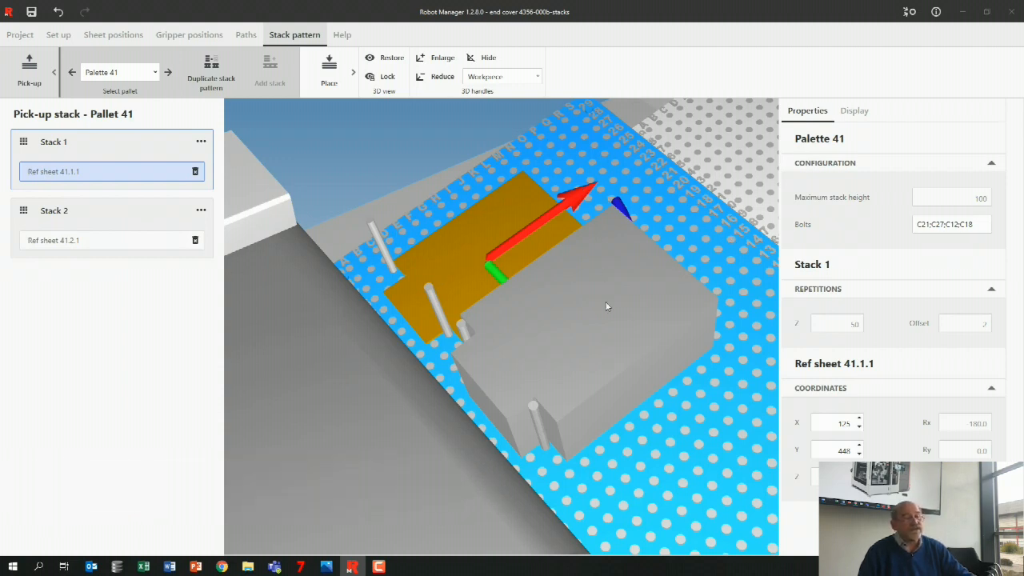
{"action": "mouse_move", "coordinate": [588, 333]}
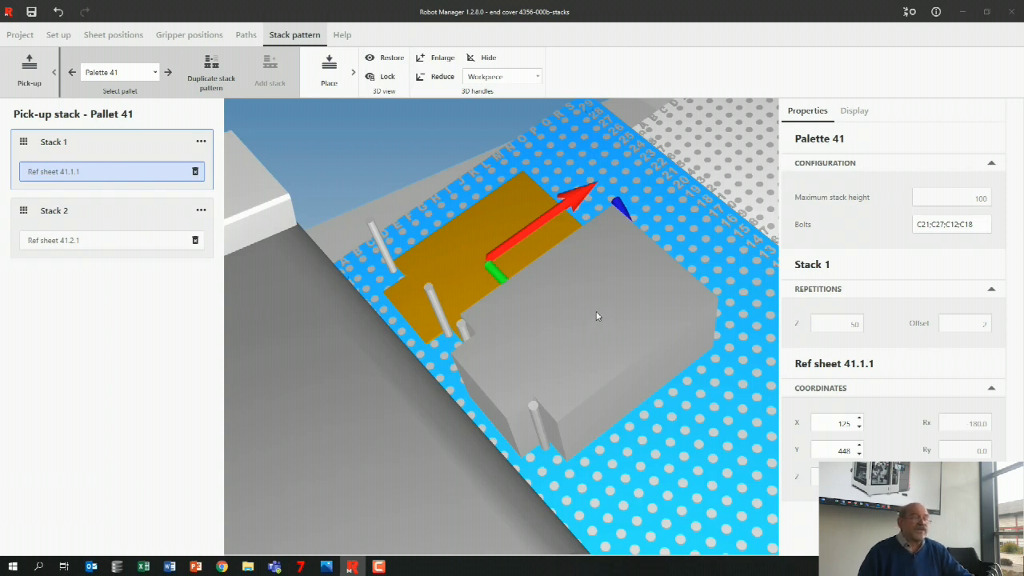
{"action": "mouse_move", "coordinate": [525, 264]}
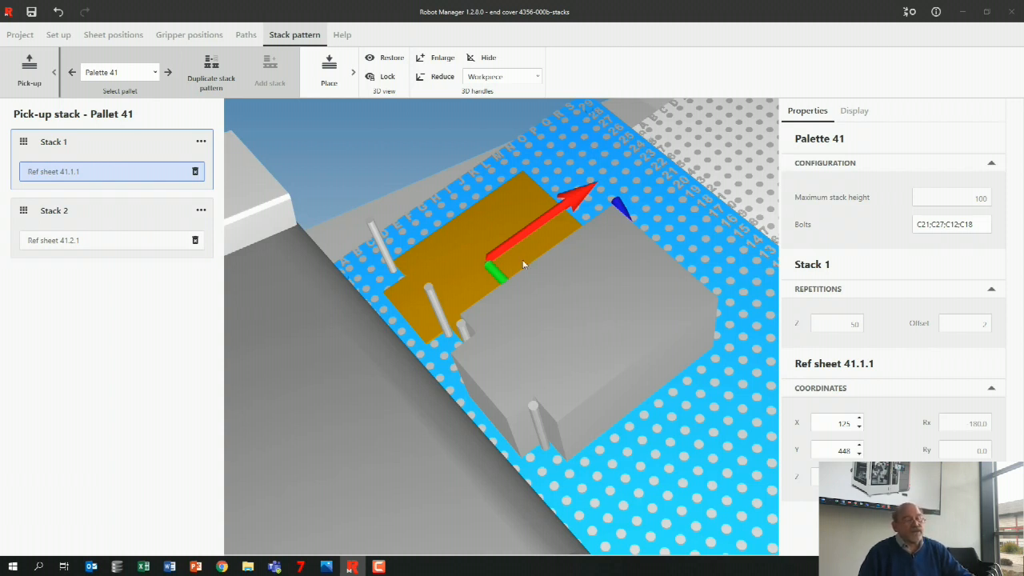
{"action": "mouse_move", "coordinate": [713, 445]}
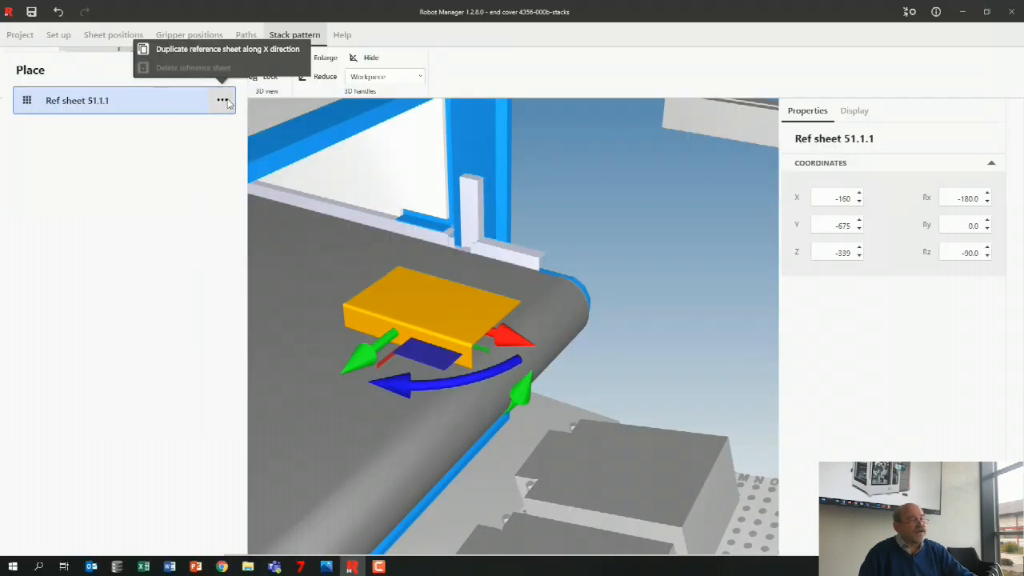
Duplicate Ref sheet 51.1.1 along X to add place sheets 51.2.1 and 51.3.1.
{"action": "left_click", "coordinate": [227, 48]}
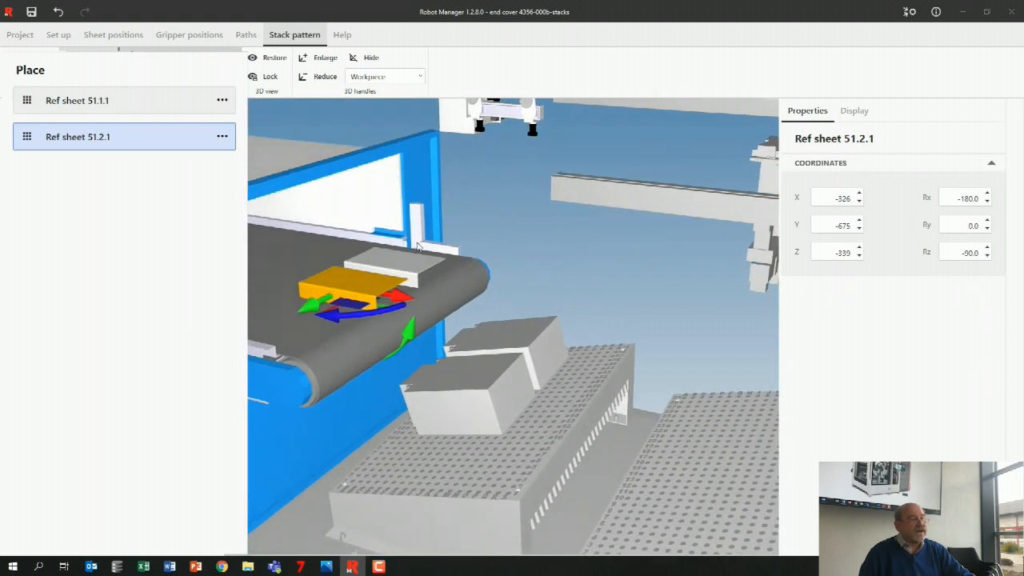
{"action": "mouse_move", "coordinate": [222, 136]}
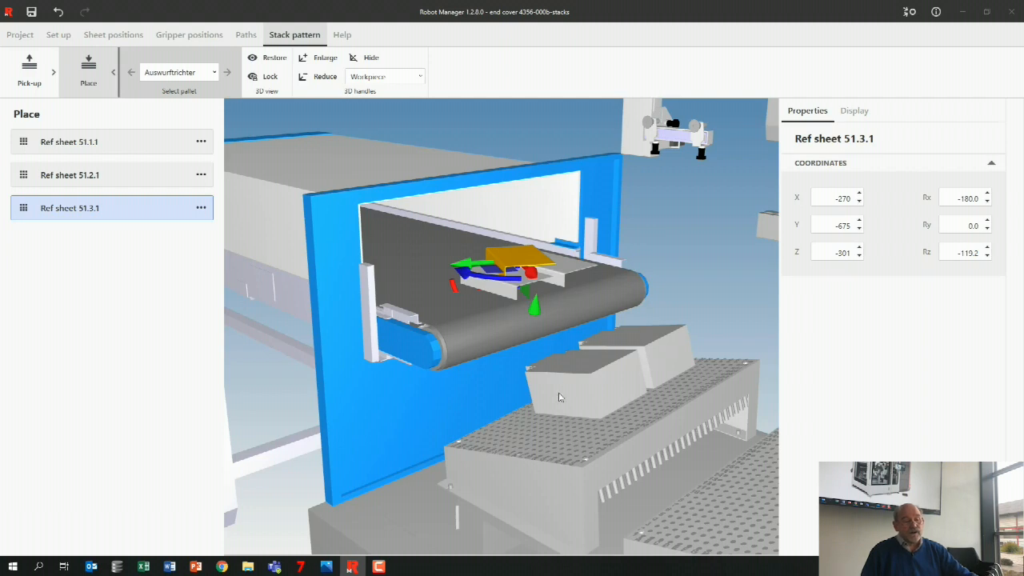
{"action": "mouse_move", "coordinate": [531, 358]}
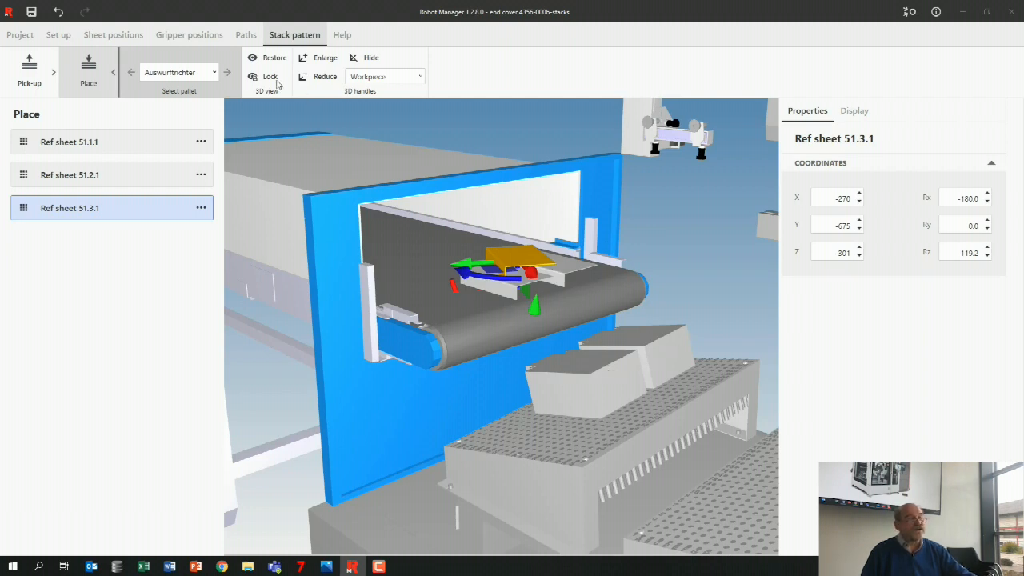
Show the robot path status for picking sheet 41.1.1 and placing sheet 51.3.1.
{"action": "left_click", "coordinate": [246, 35]}
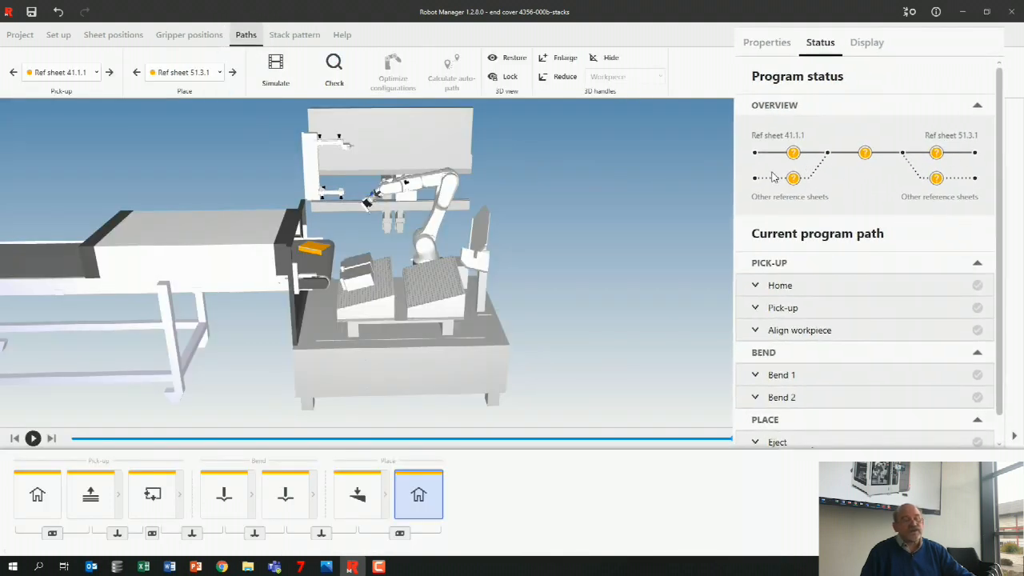
{"action": "mouse_move", "coordinate": [806, 178]}
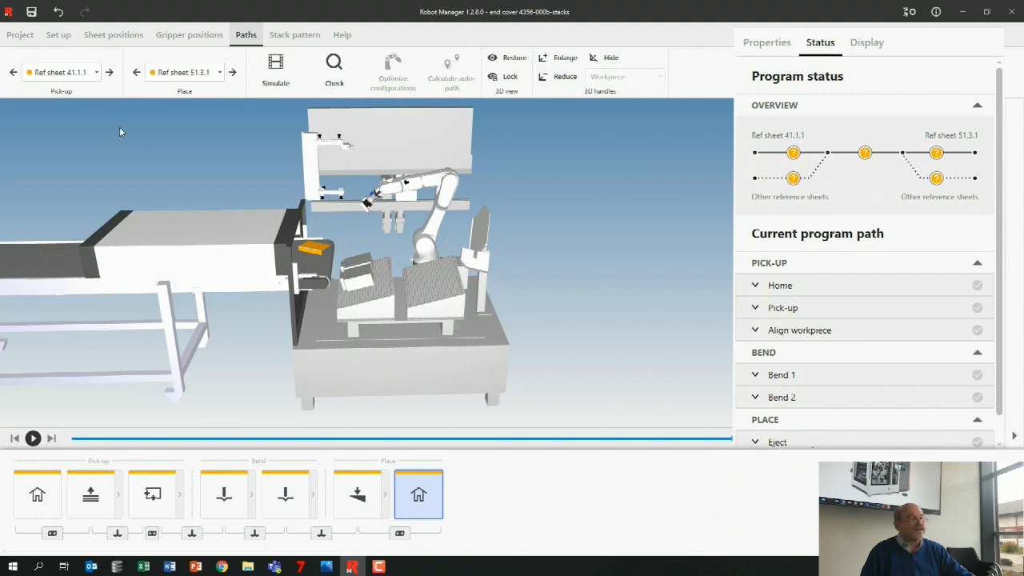
{"action": "left_click", "coordinate": [61, 72]}
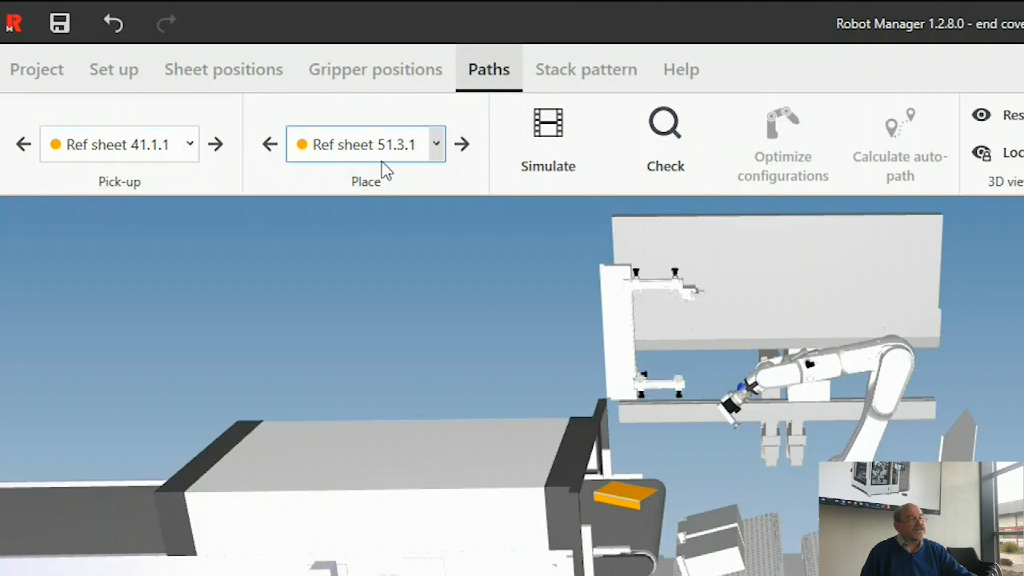
{"action": "mouse_move", "coordinate": [444, 157]}
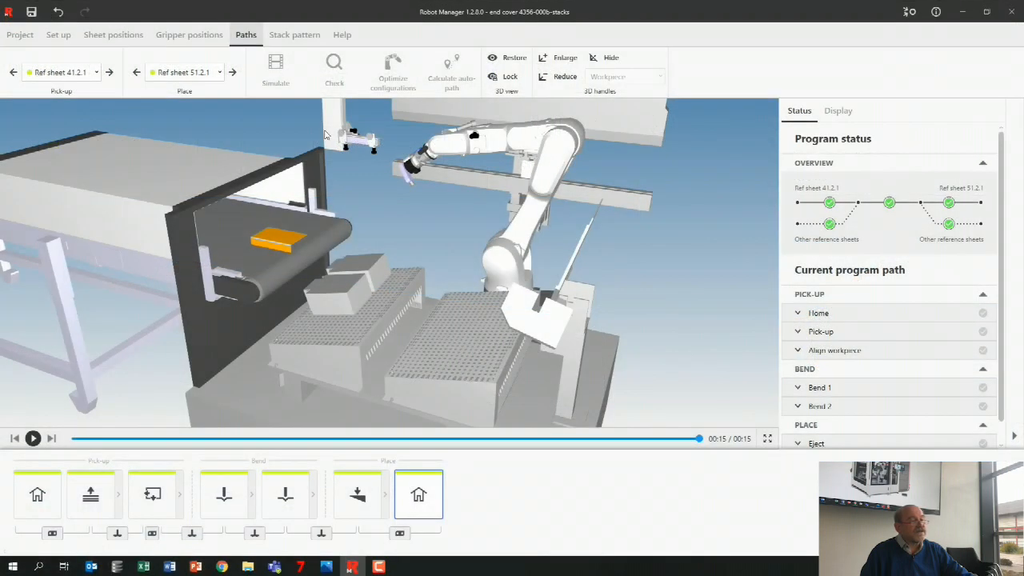
{"action": "mouse_move", "coordinate": [694, 451]}
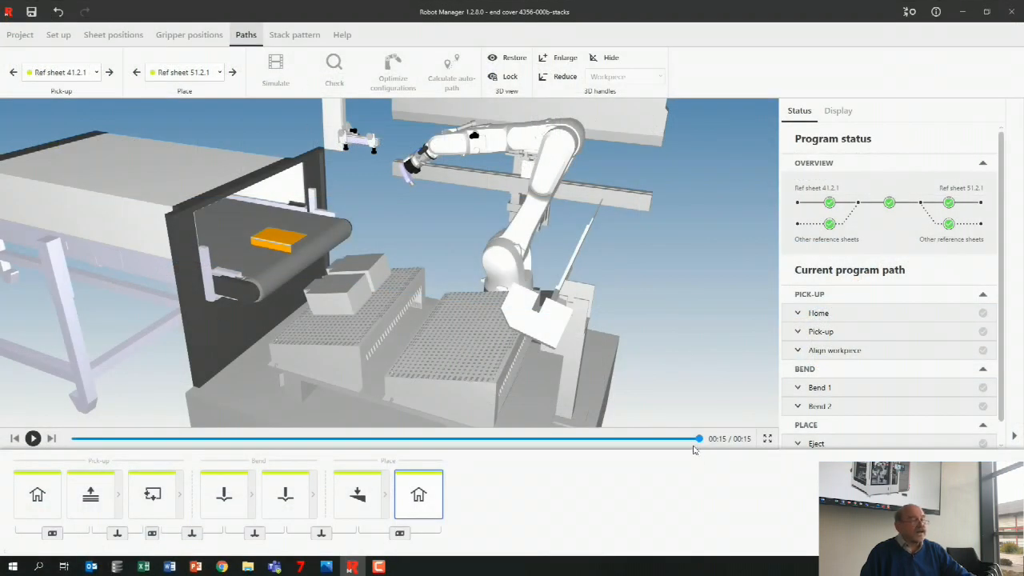
Simulate the 41.2.1 to 51.2.1 path from the start to its end and pause.
{"action": "left_click_drag", "start_coordinate": [697, 438], "coordinate": [88, 438]}
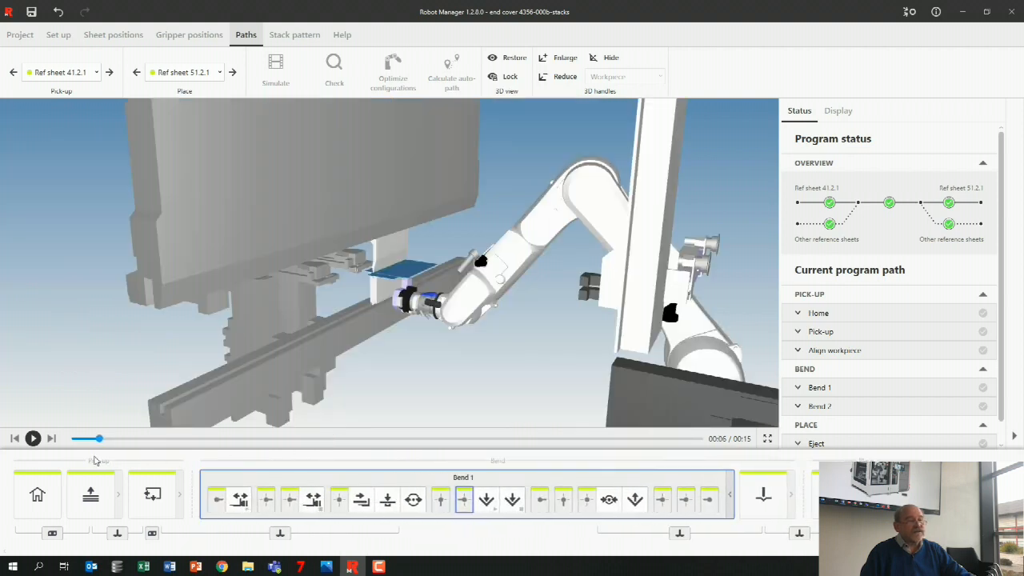
{"action": "left_click", "coordinate": [32, 439]}
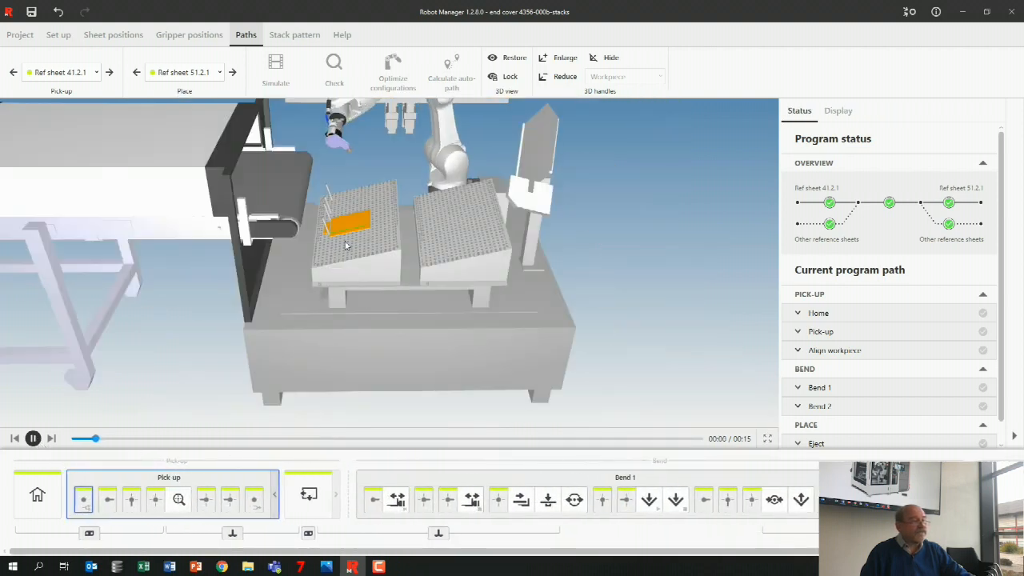
{"action": "left_click", "coordinate": [34, 438]}
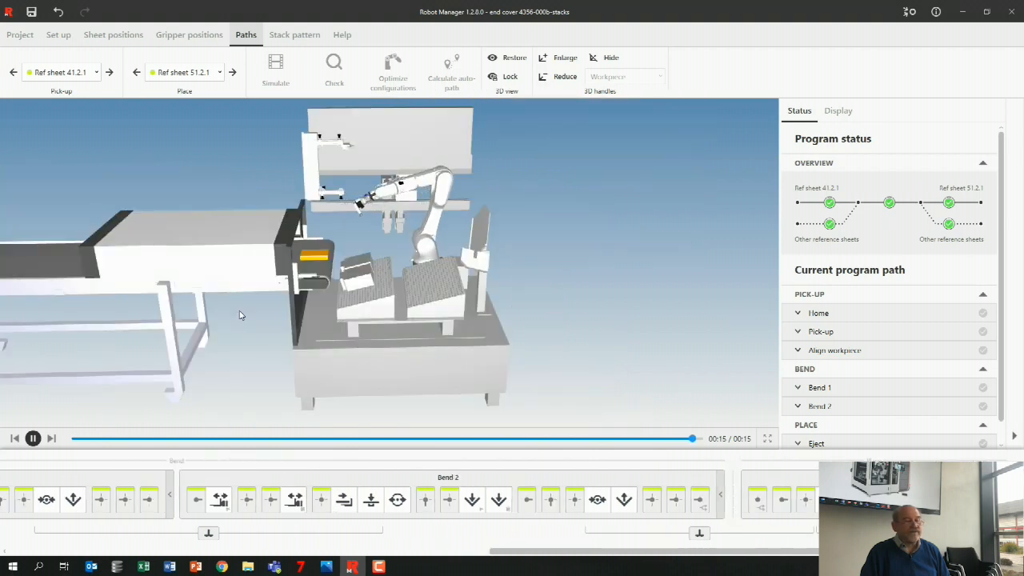
{"action": "left_click", "coordinate": [32, 439]}
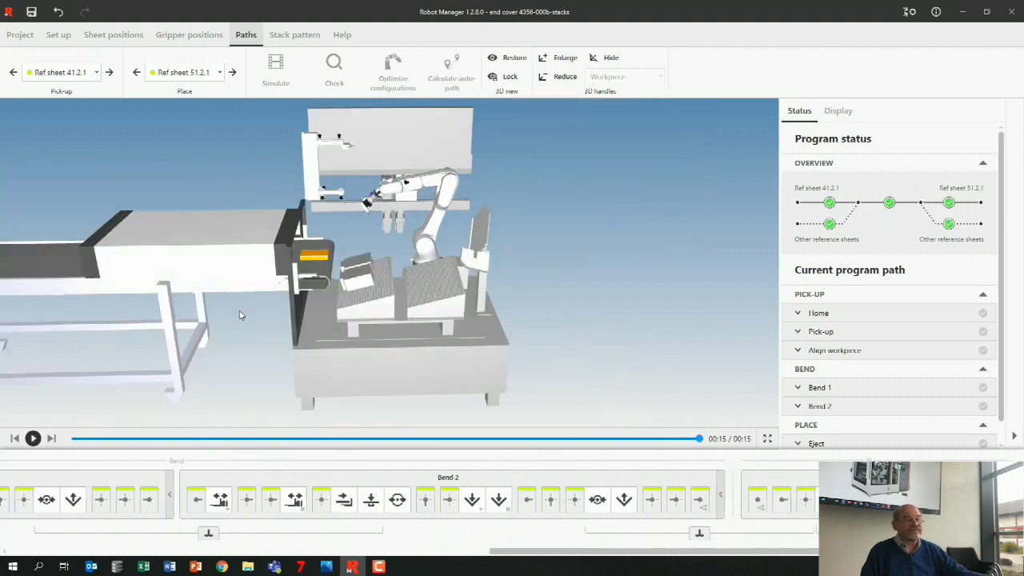